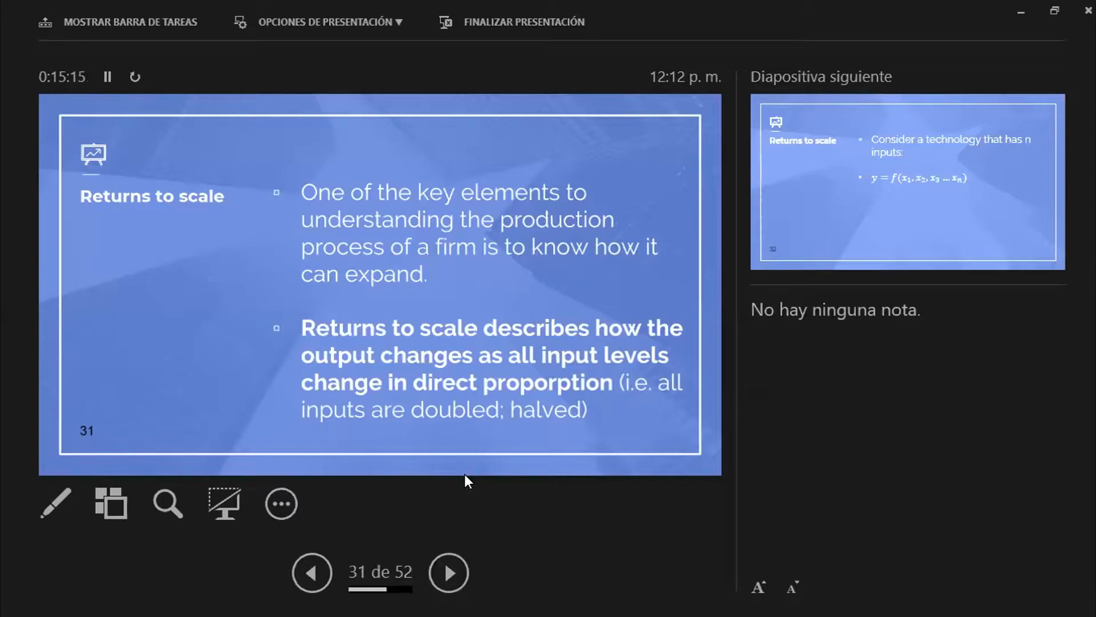
# Advance through the n-input technology slide to slide 33, the constant returns to scale definition
pyautogui.click(449, 572)
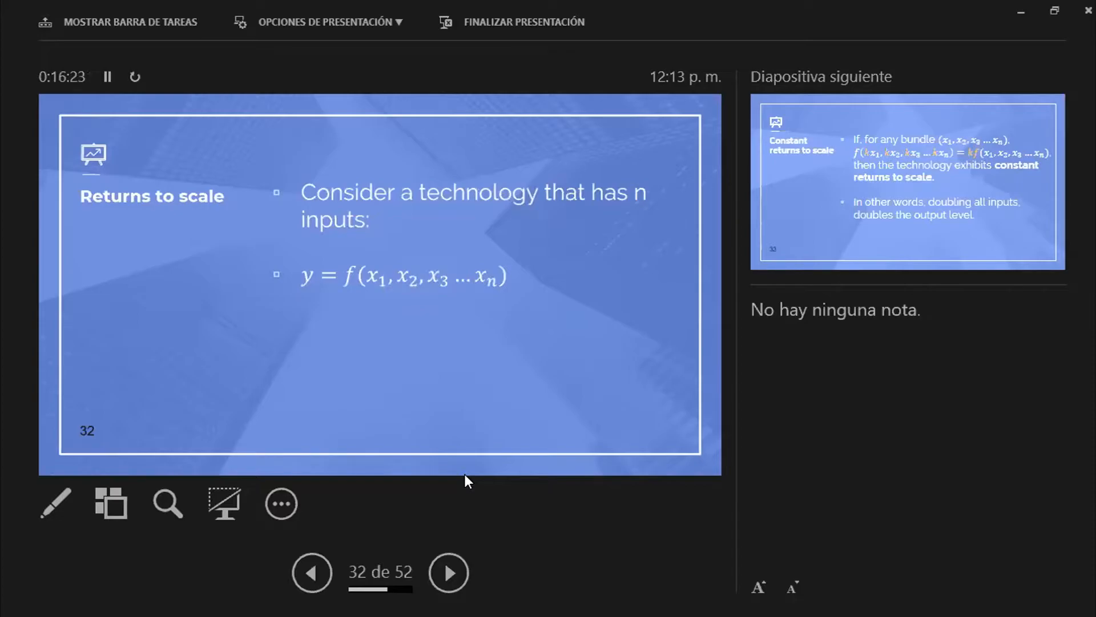
pyautogui.click(448, 572)
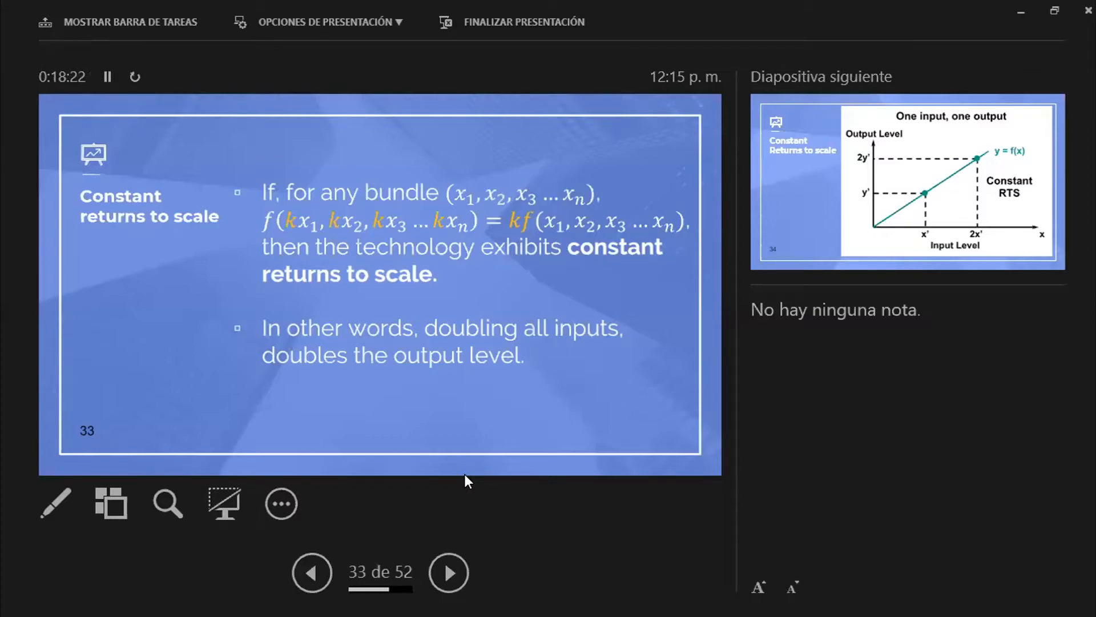
pyautogui.click(448, 572)
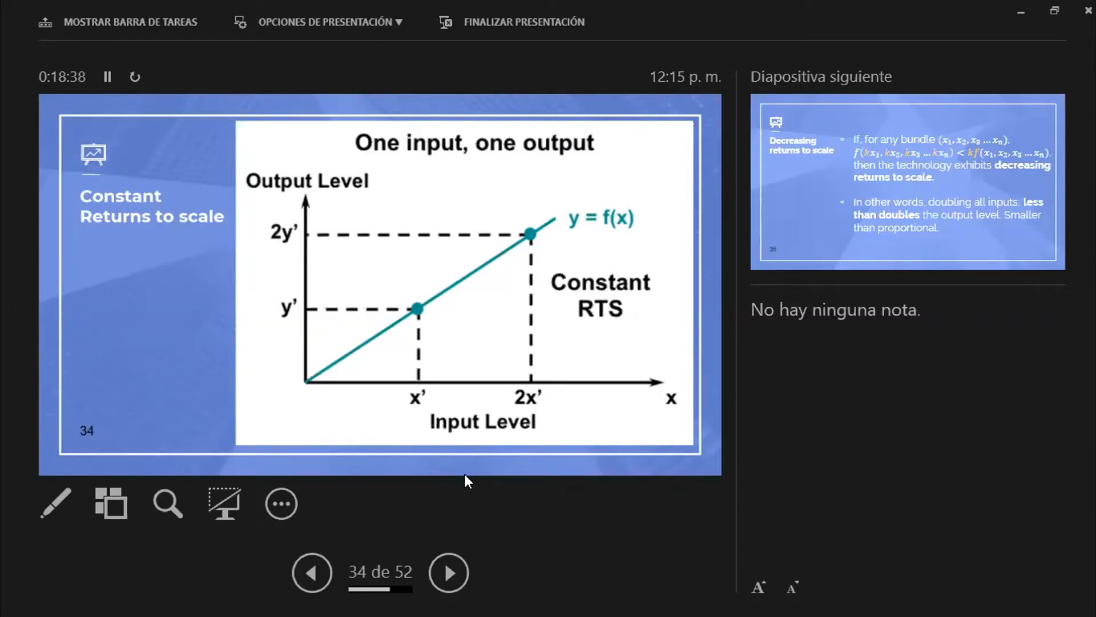
# Advance past the constant returns graph on slide 34 to the decreasing returns definition on slide 35
pyautogui.click(448, 572)
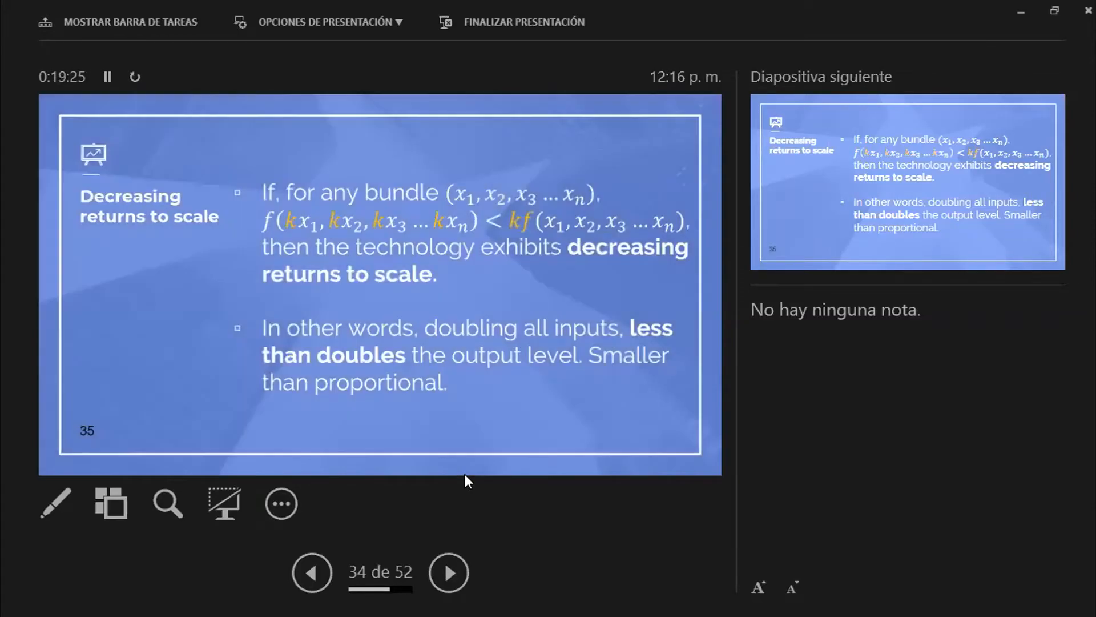
pyautogui.click(449, 572)
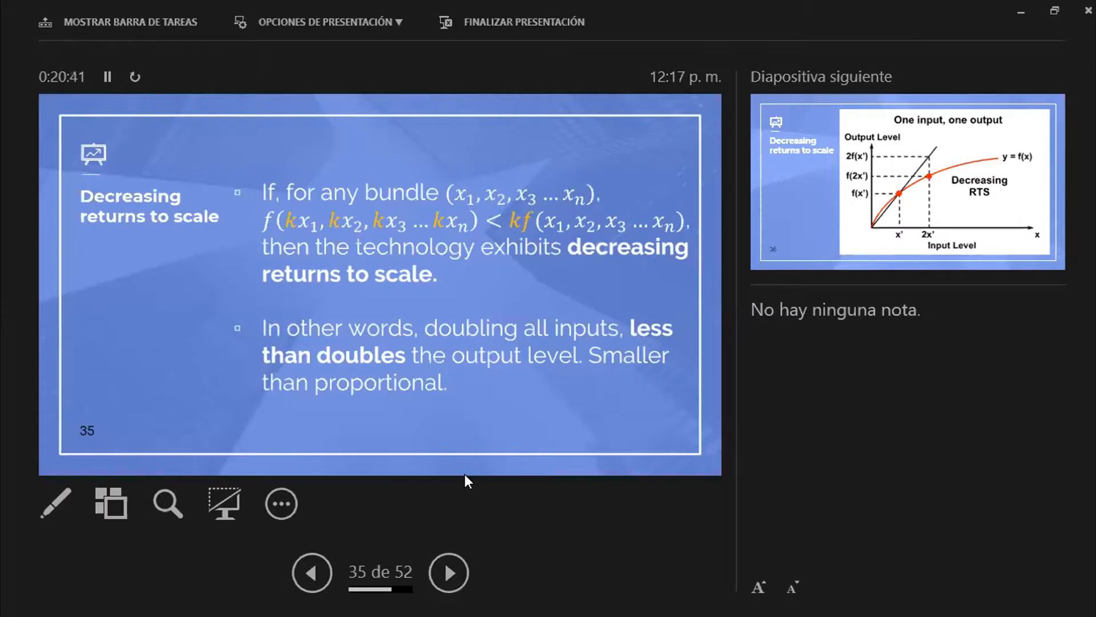
# Show the decreasing returns graph on slide 36 and ink a circle where the black line reaches 2f(x') at 2x'
pyautogui.click(449, 572)
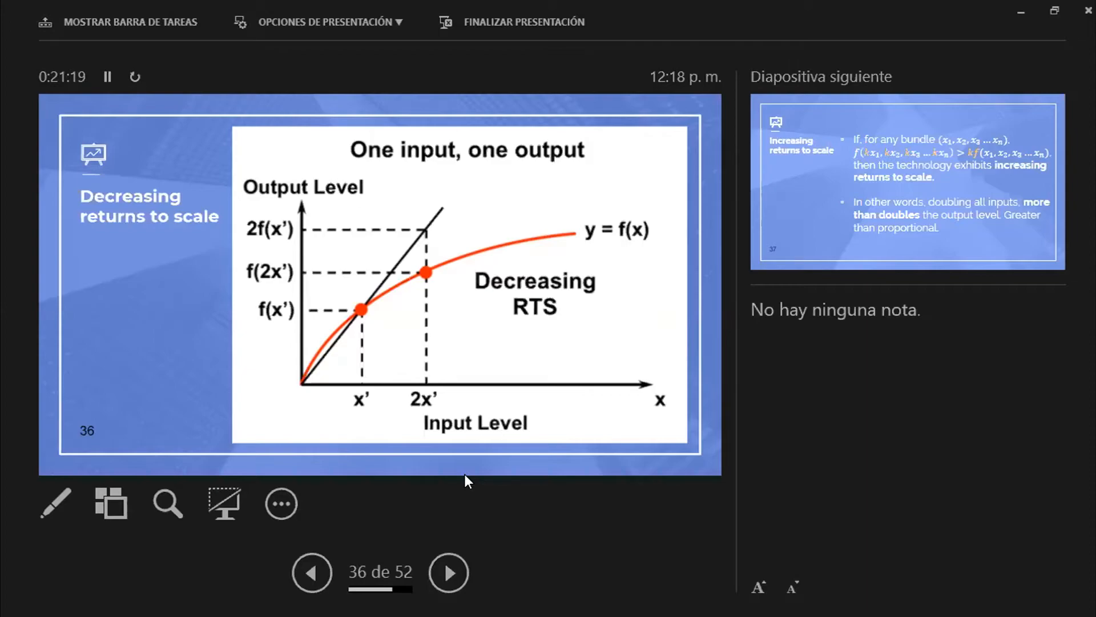
pyautogui.moveTo(430, 203); pyautogui.dragTo(422, 241)
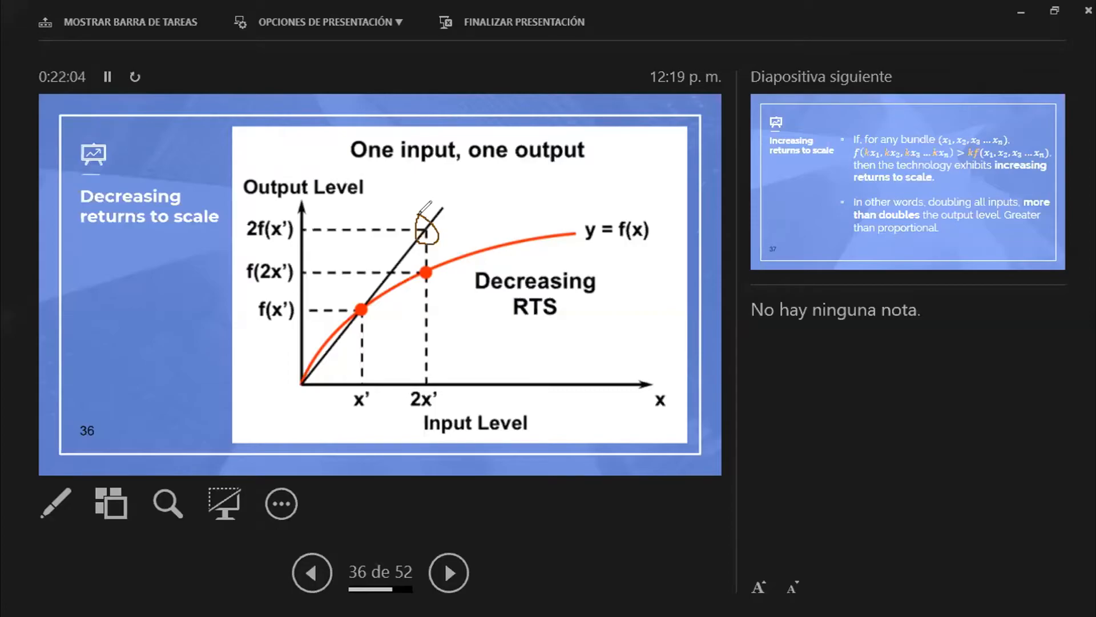
# Advance to slide 37, defining increasing returns to scale as doubling inputs more than doubling output
pyautogui.click(448, 572)
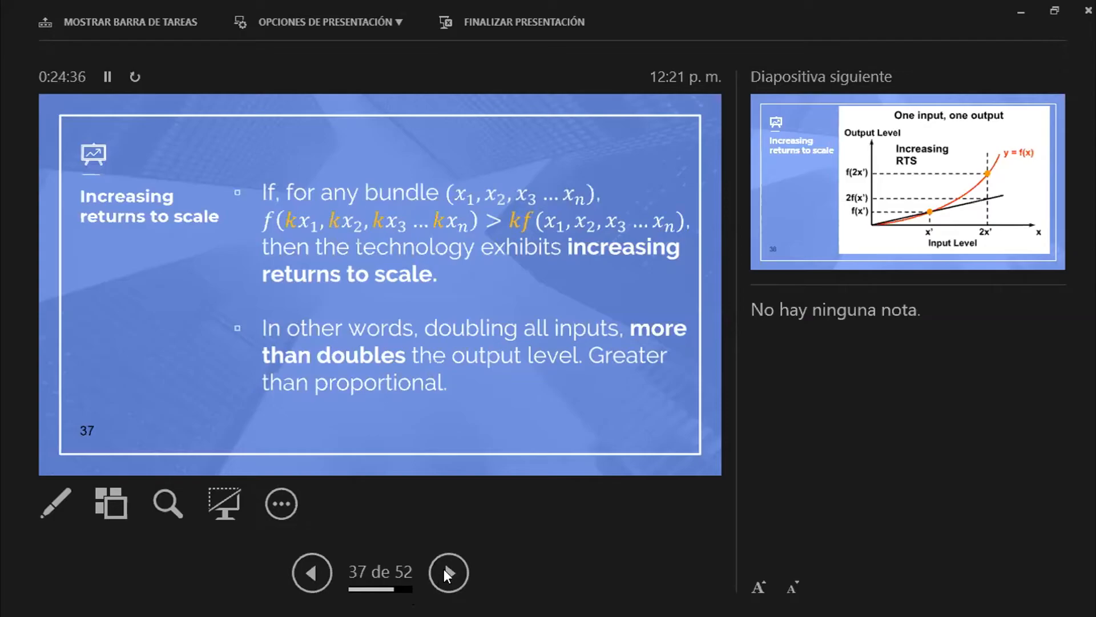
# Advance to slide 38, the one-input one-output graph of increasing returns to scale
pyautogui.click(448, 572)
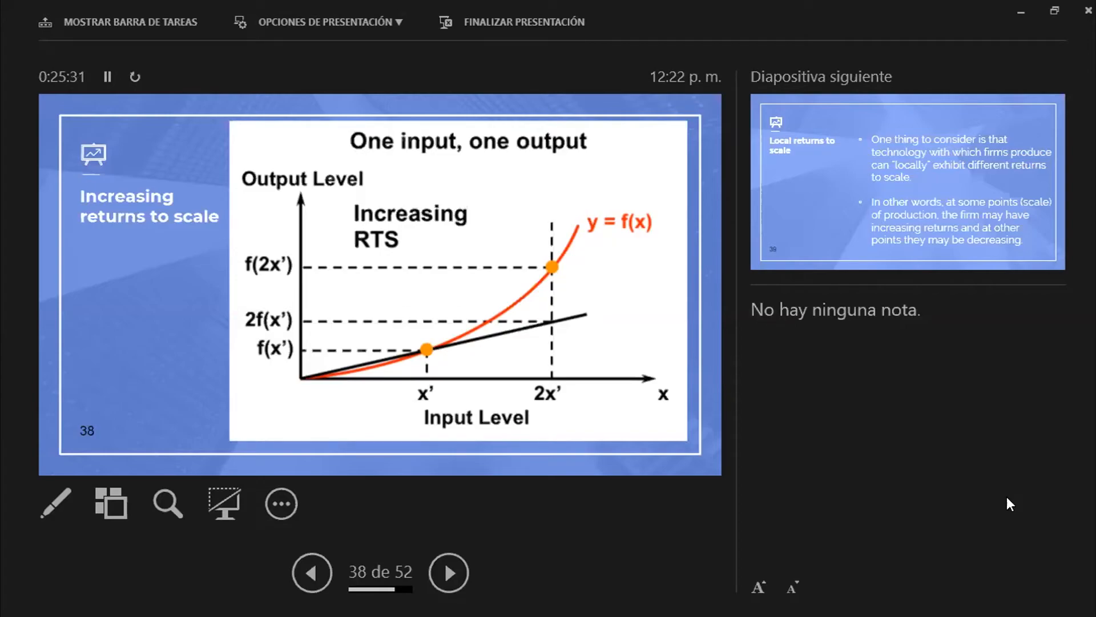
pyautogui.moveTo(570, 572)
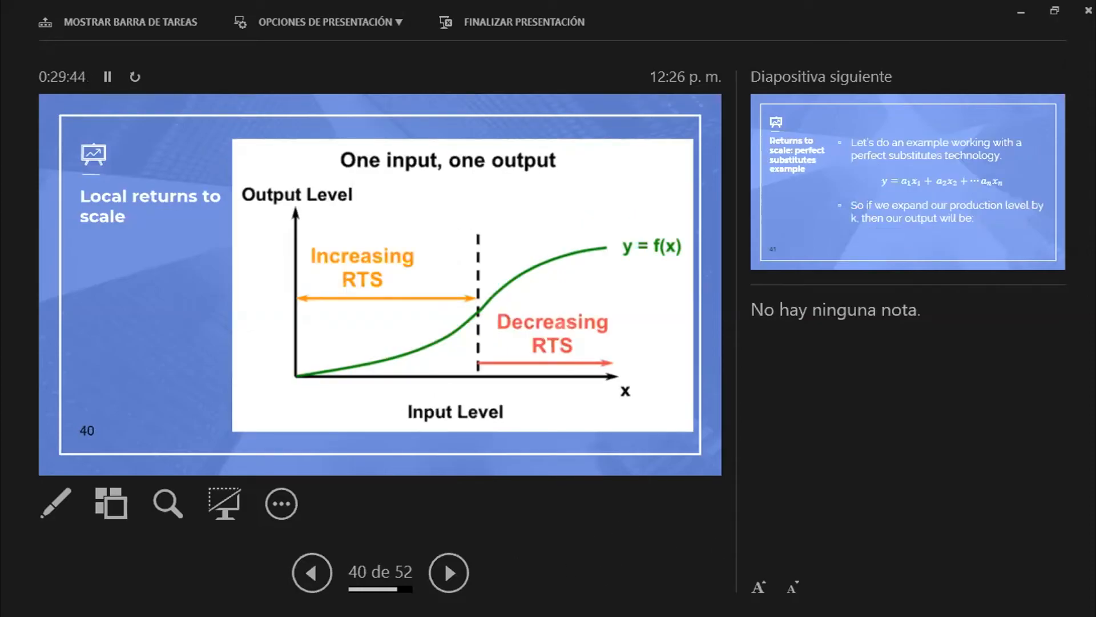
# Advance through the perfect substitutes and fixed proportions examples, revealing the constant returns answer and its derivation
pyautogui.click(448, 571)
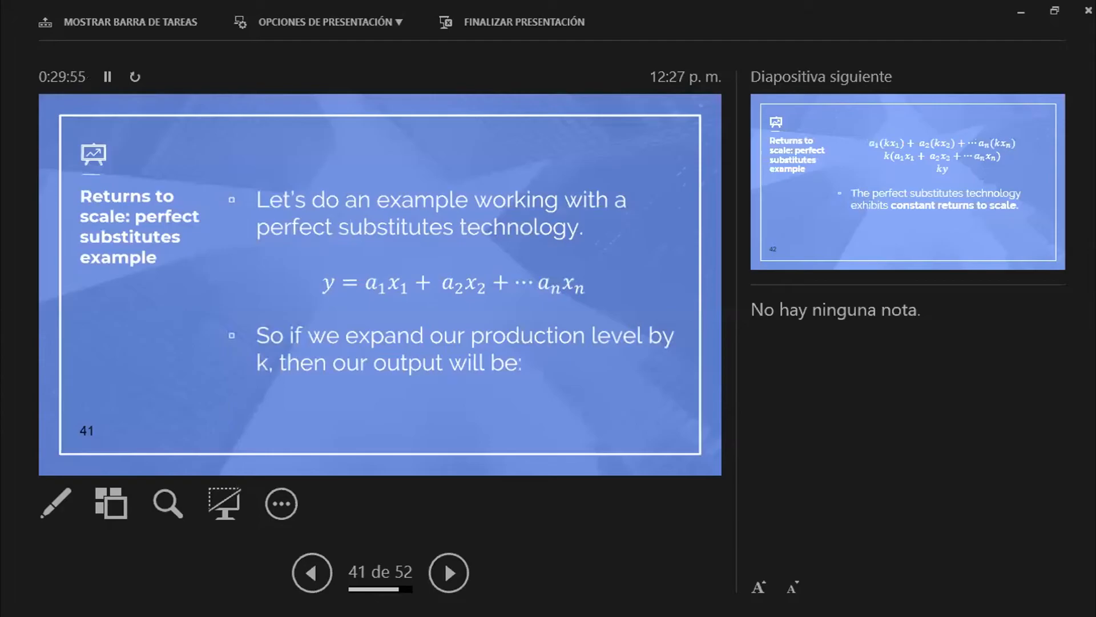
pyautogui.click(448, 572)
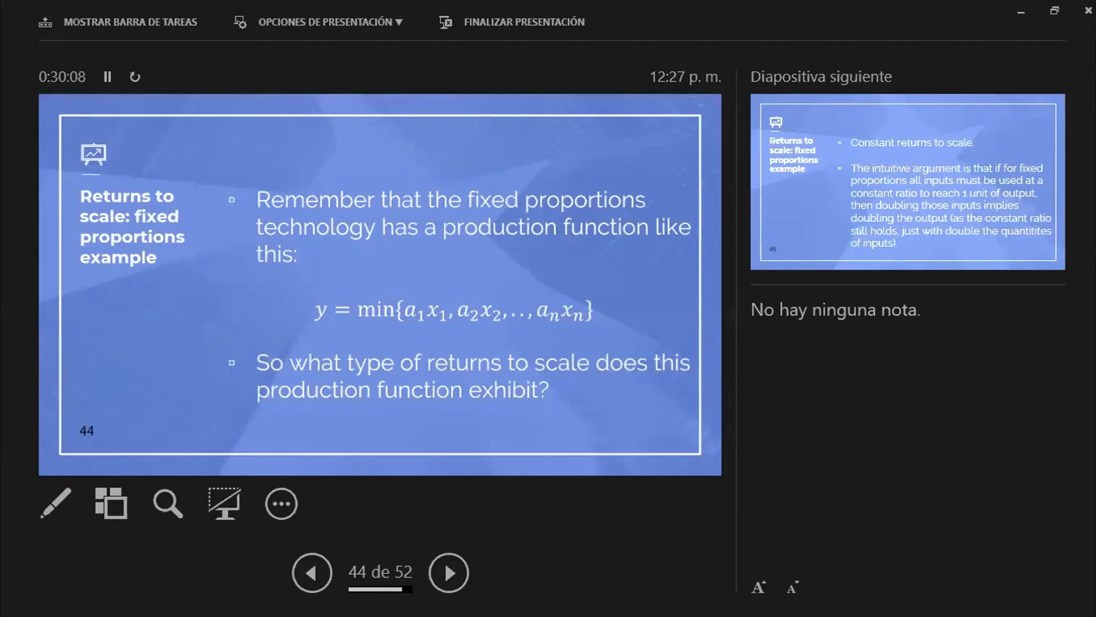
pyautogui.click(448, 571)
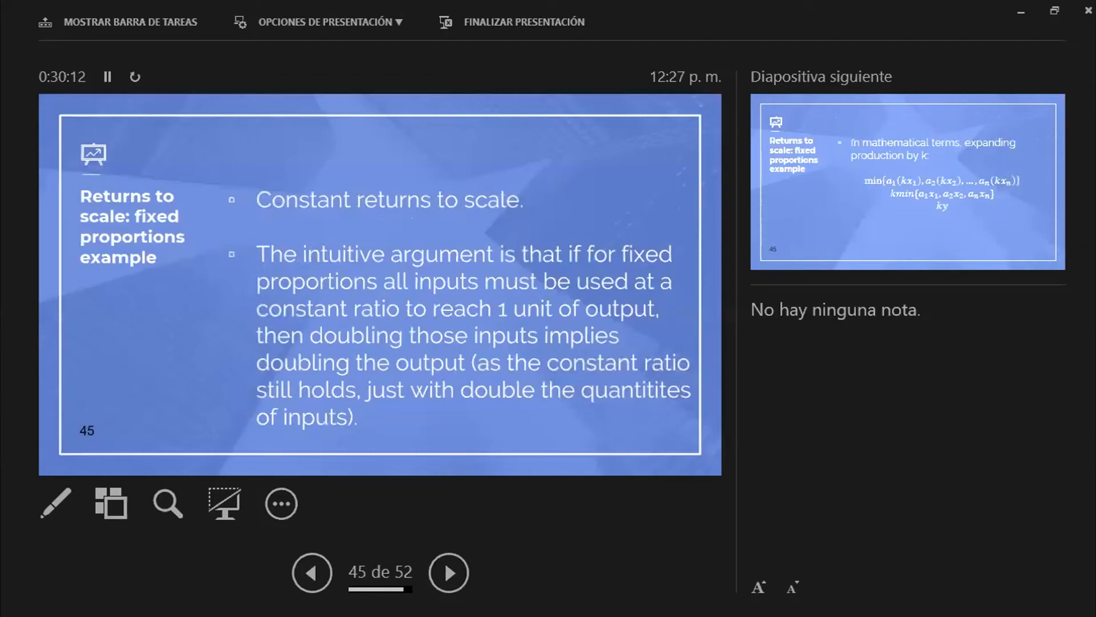
pyautogui.click(447, 571)
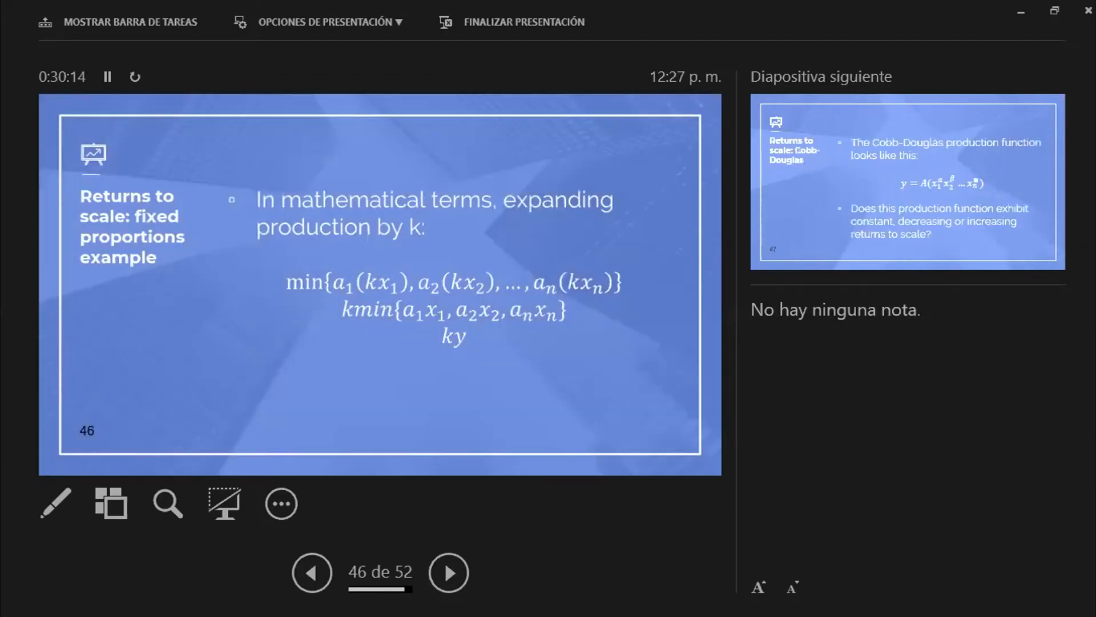
# Advance through the Cobb-Douglas function and its expansion by k to the returns conditions on slide 49, revisiting slide 48 once
pyautogui.click(448, 572)
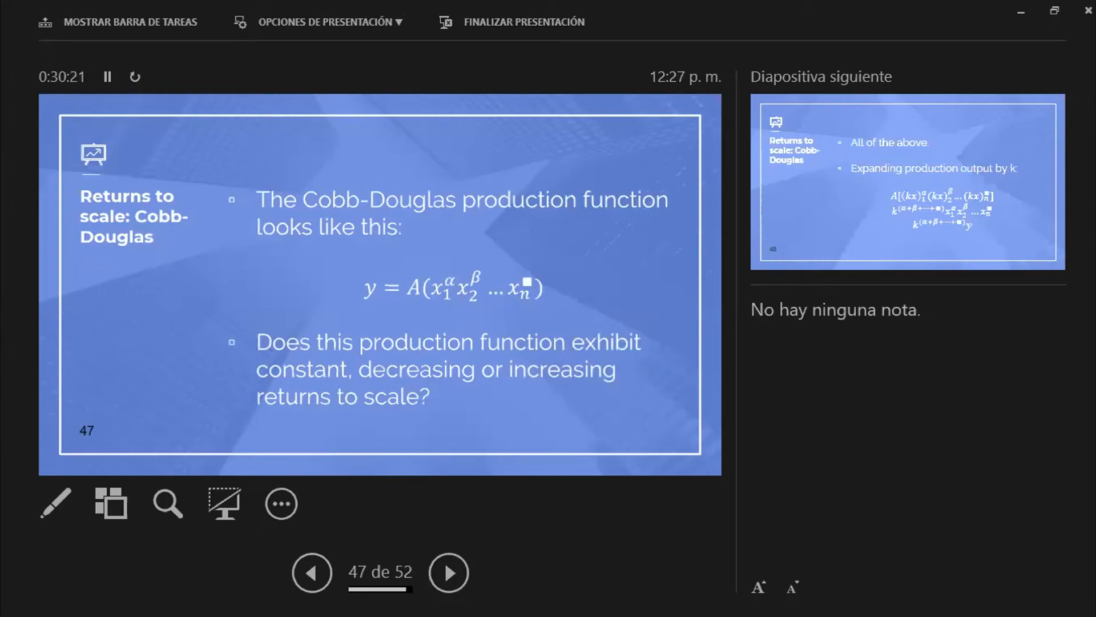
pyautogui.click(448, 573)
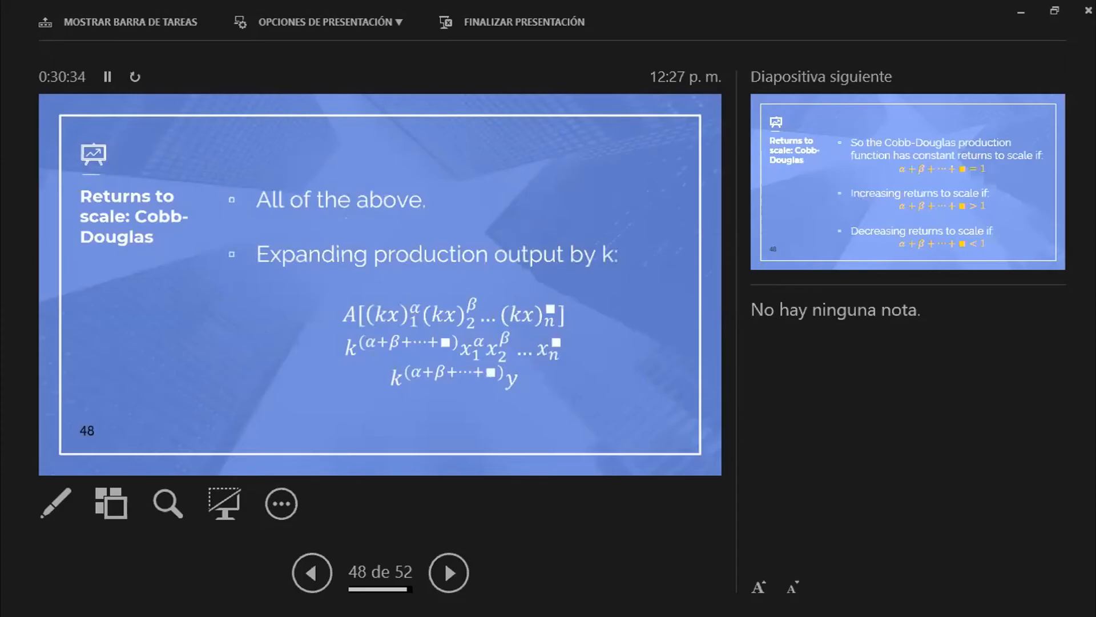
pyautogui.click(447, 572)
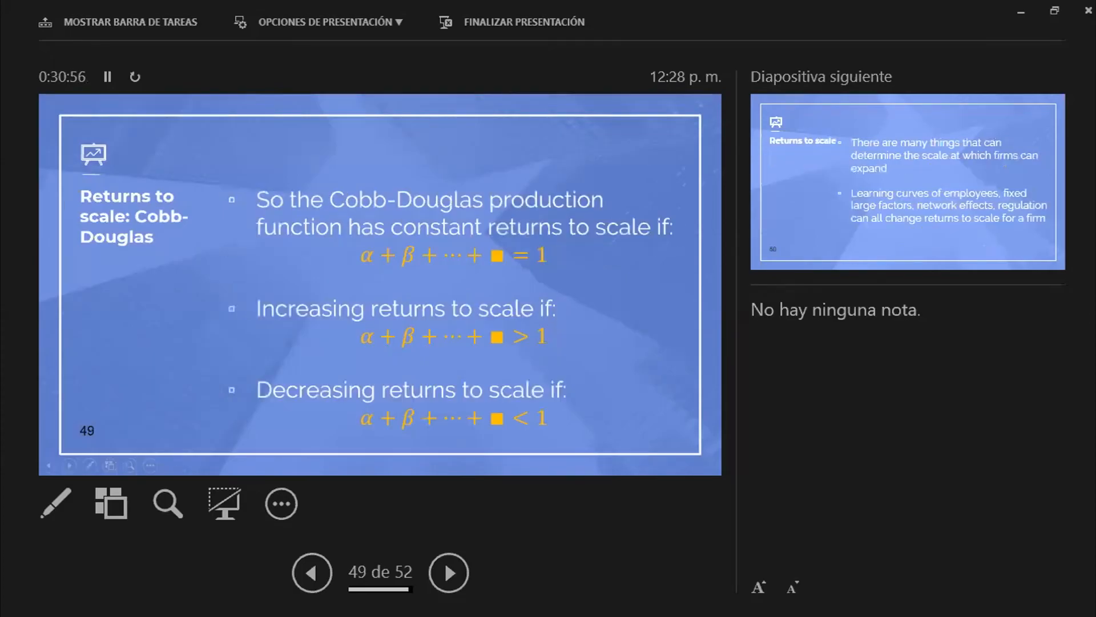
pyautogui.click(312, 572)
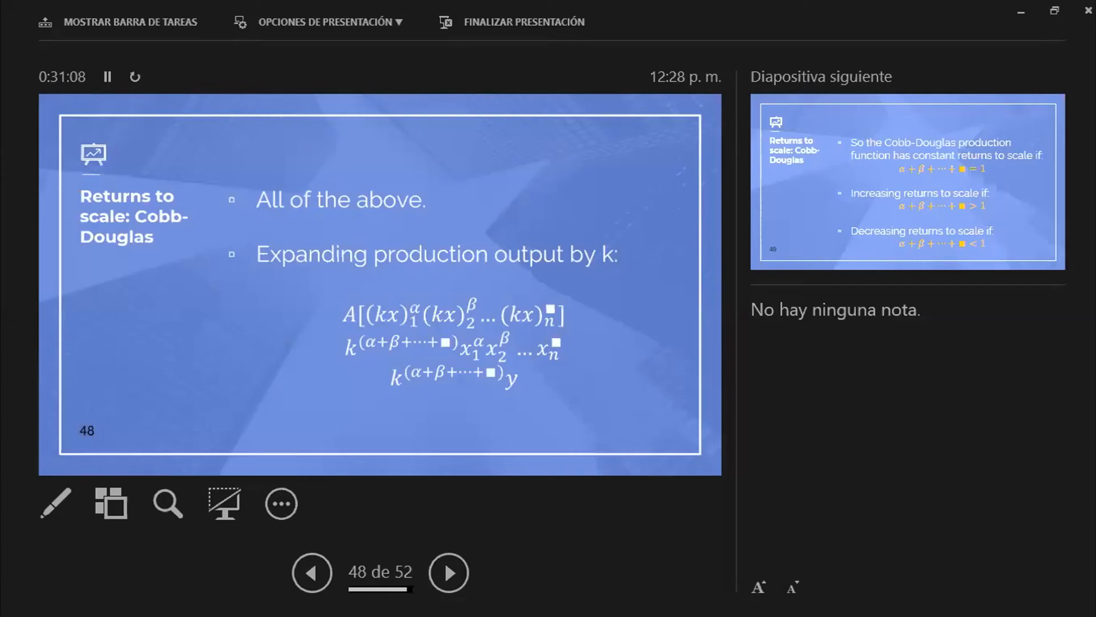
pyautogui.click(448, 572)
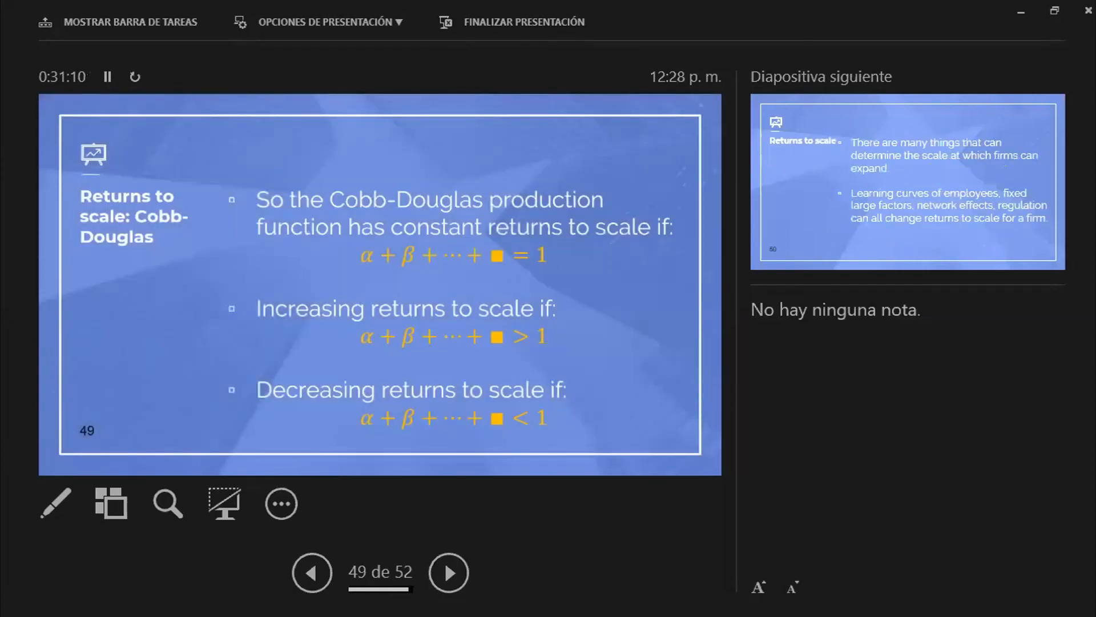